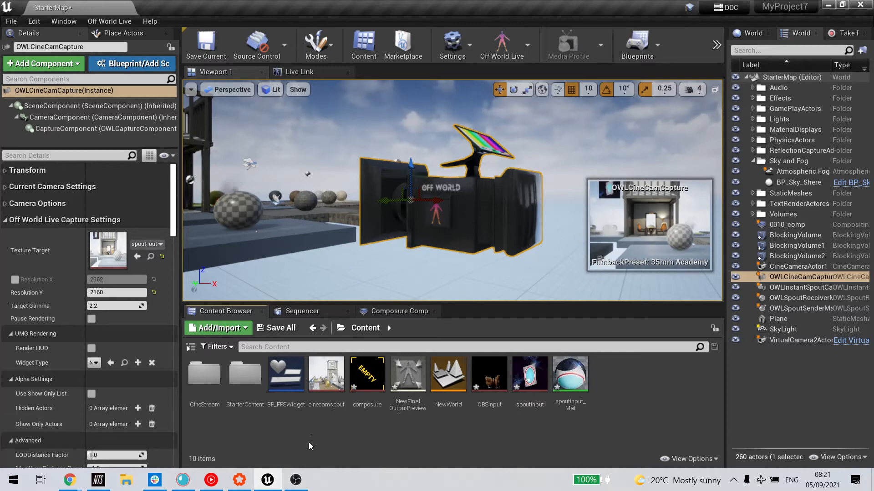
mouse_move(132, 63)
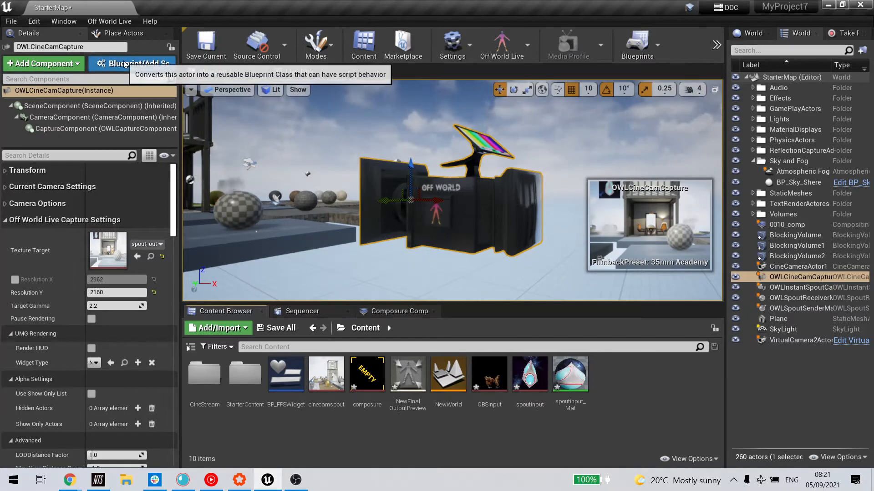
- Switch to the Place Actors list to find the Off World Live actors
click(124, 33)
text(owl)
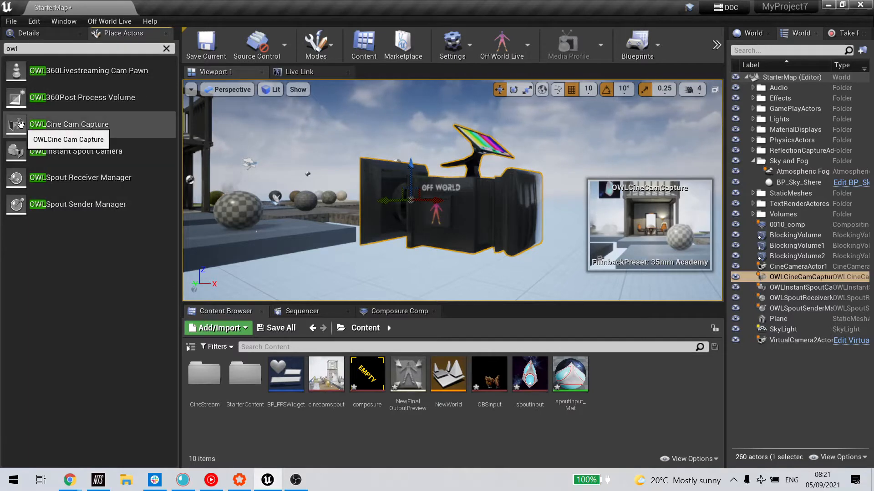
mouse_move(106, 124)
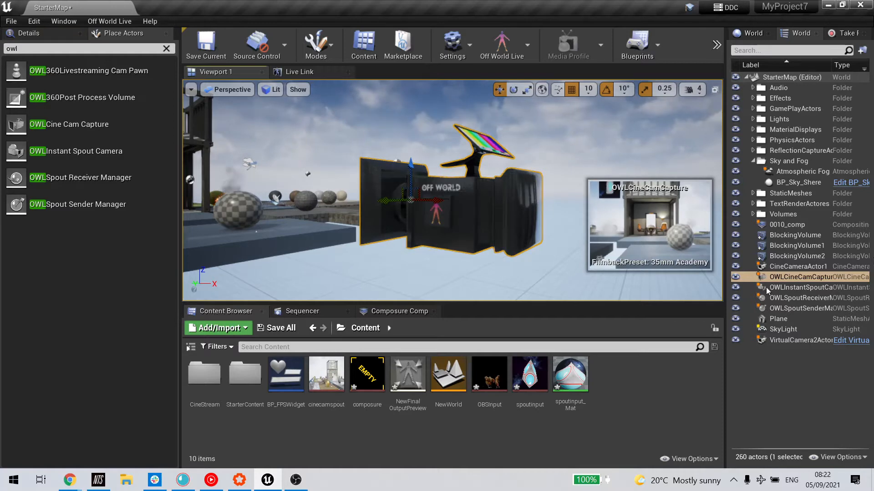
mouse_move(786, 269)
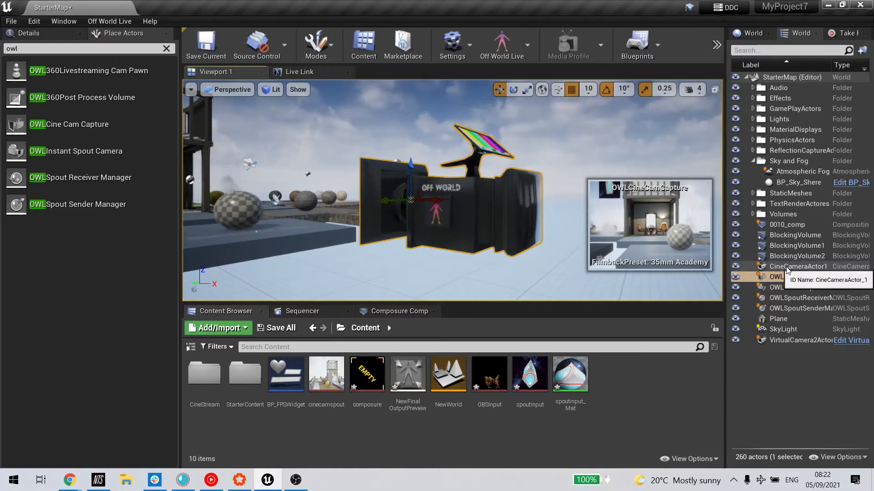
- Select CineCameraActor1, search Add Component for 'owl', and view its OWLCapture settings
click(798, 267)
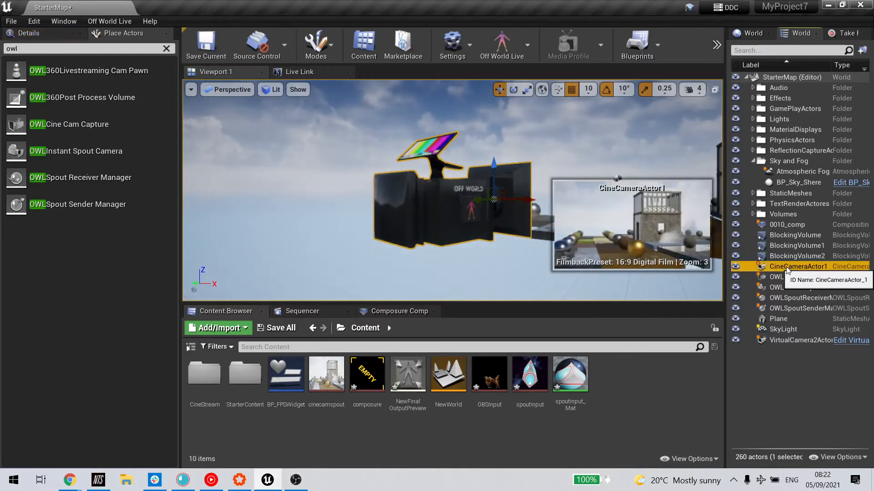
click(799, 265)
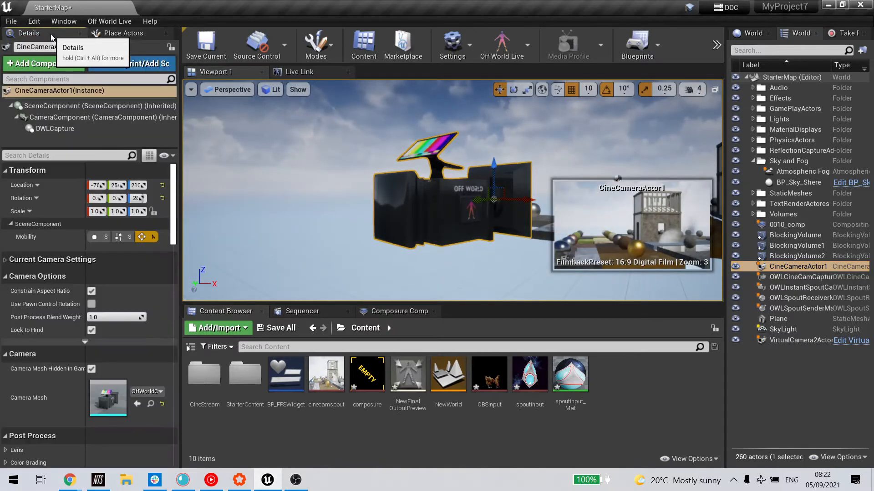
mouse_move(54, 129)
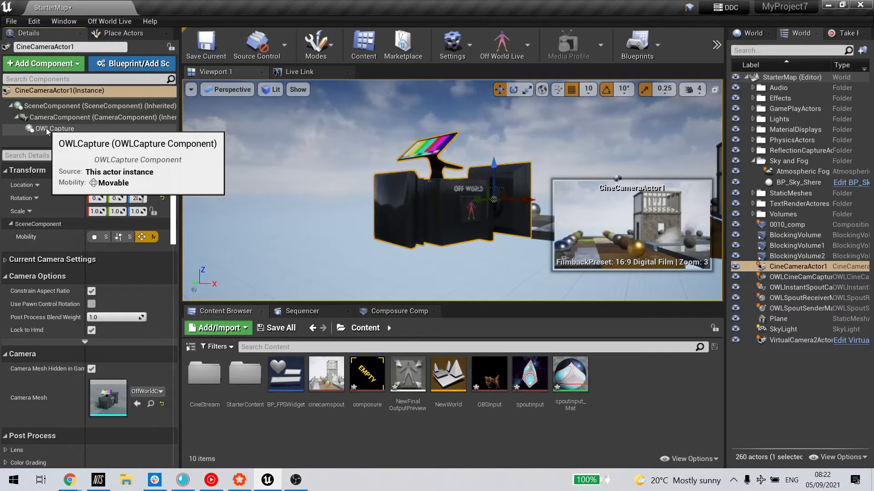
click(43, 64)
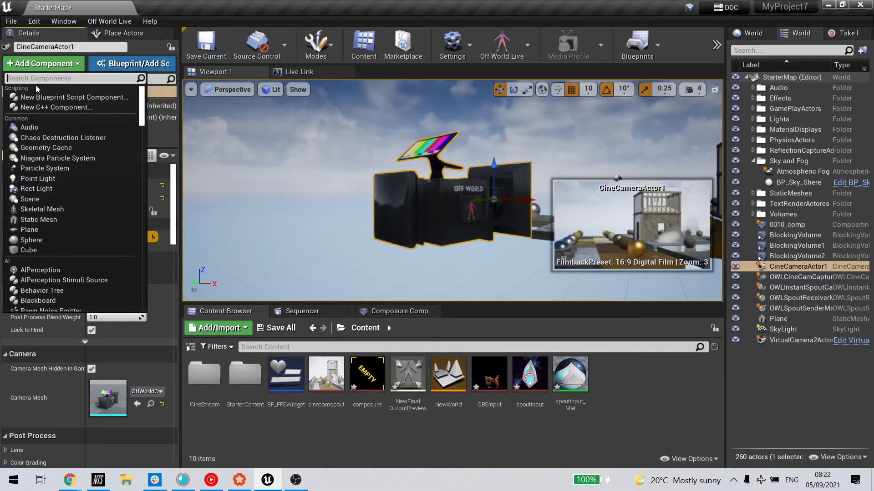
text(owl)
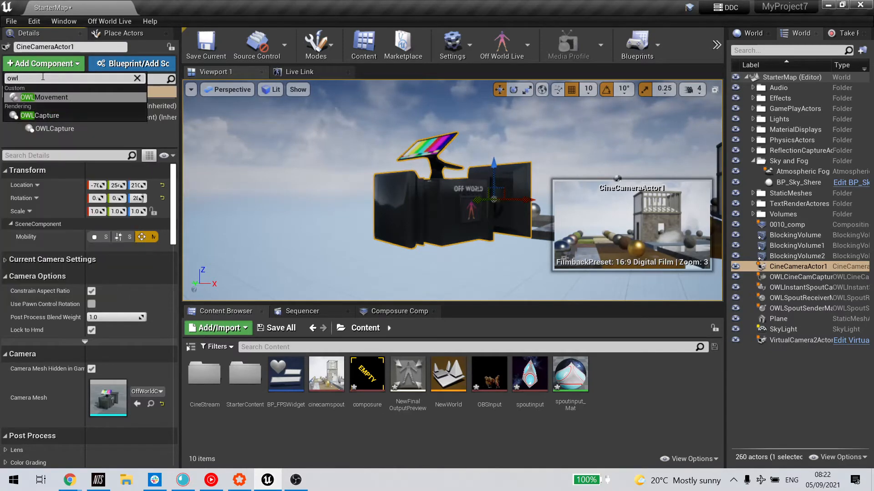
mouse_move(39, 115)
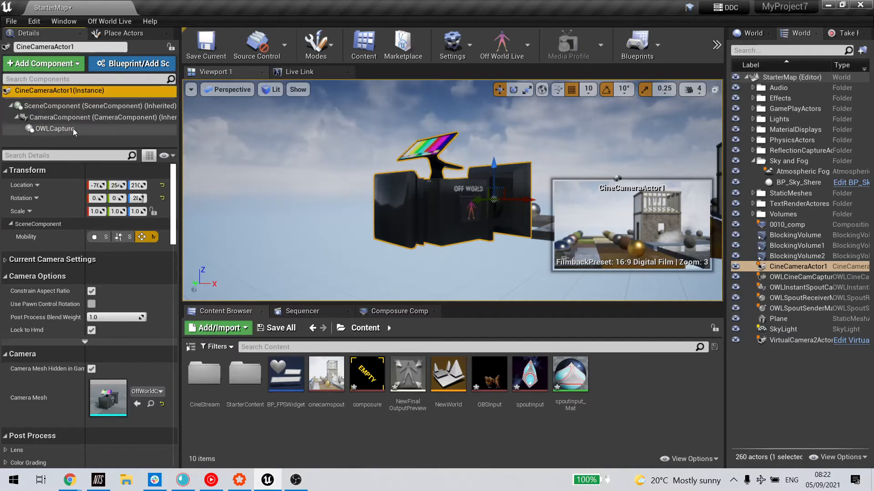
click(54, 128)
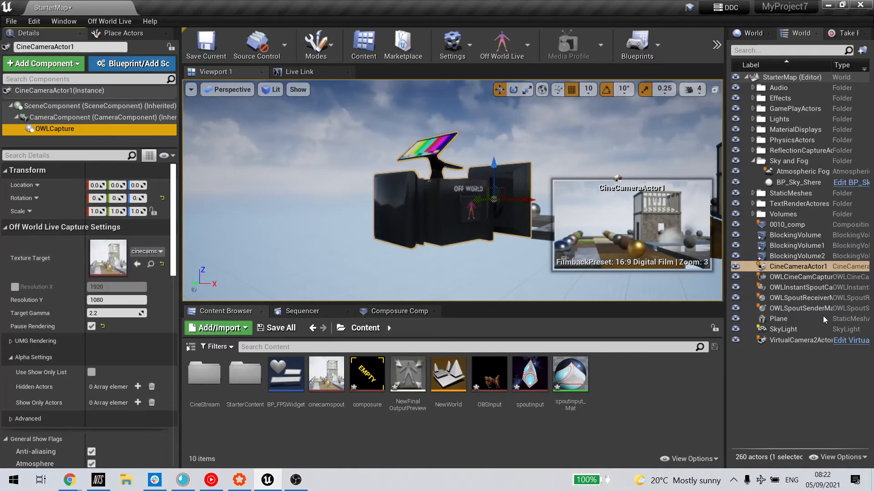
mouse_move(799, 277)
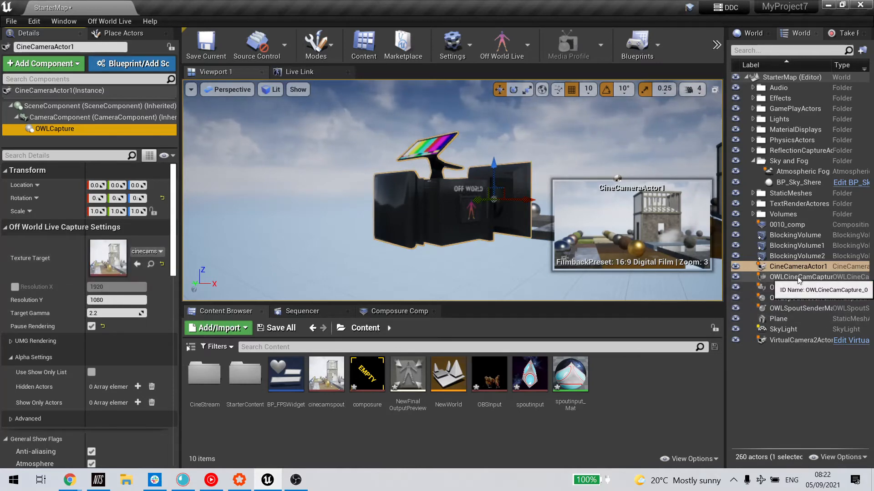
- Review OWLCineCamCapture, then view OWLSpoutSenderManager's 'spout output' and 'cinecam' senders
click(799, 277)
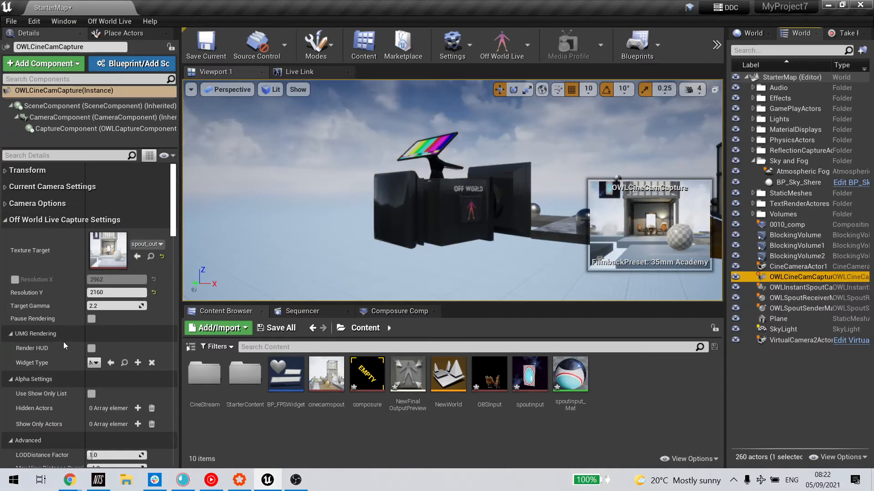
mouse_move(126, 315)
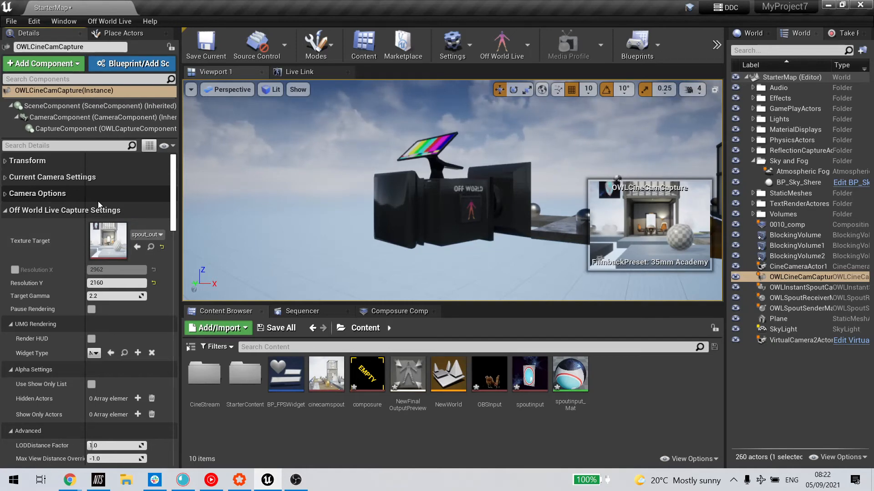
mouse_move(95, 251)
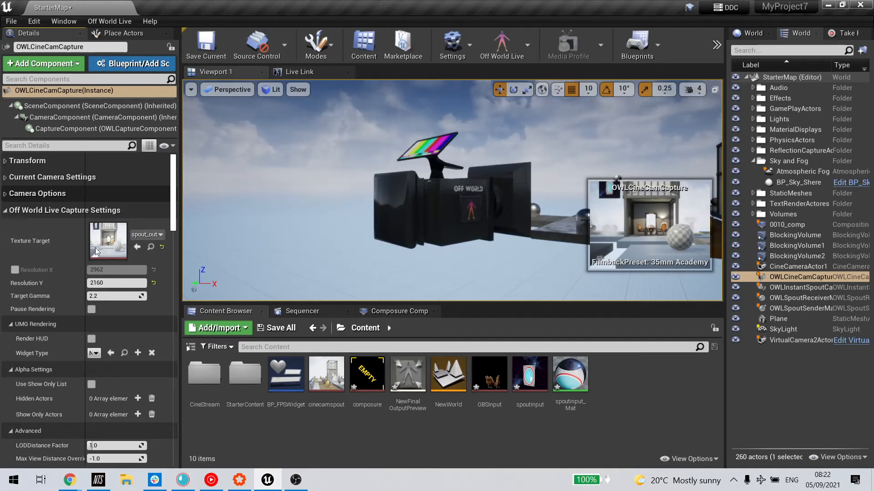
mouse_move(108, 240)
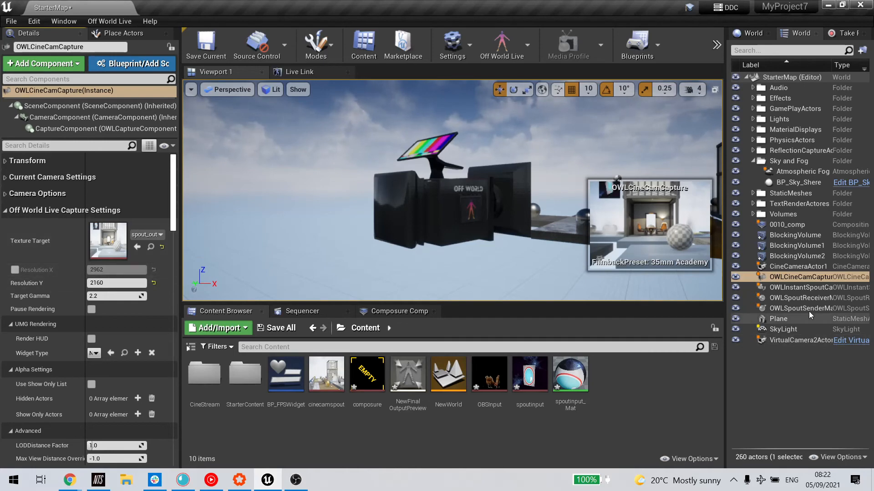
click(799, 308)
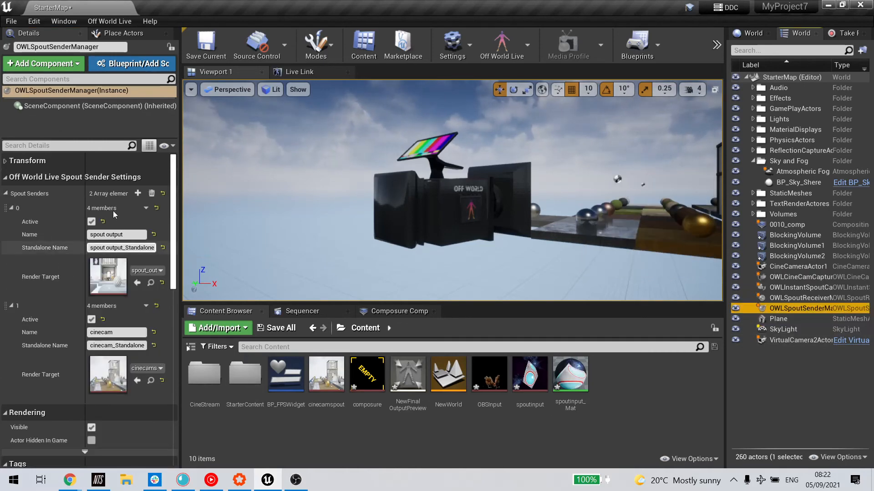